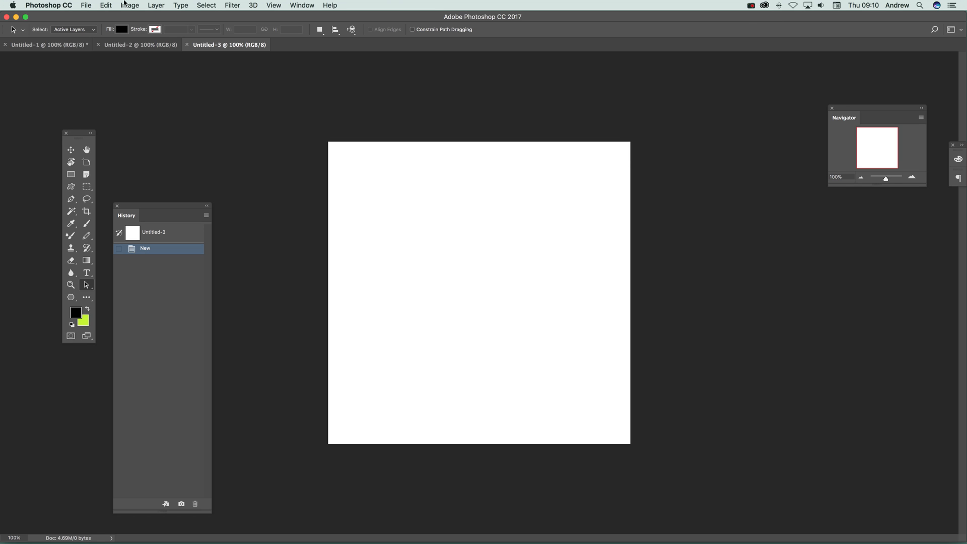
Show the File menu commands over the blank Untitled-3 document
left_click(86, 5)
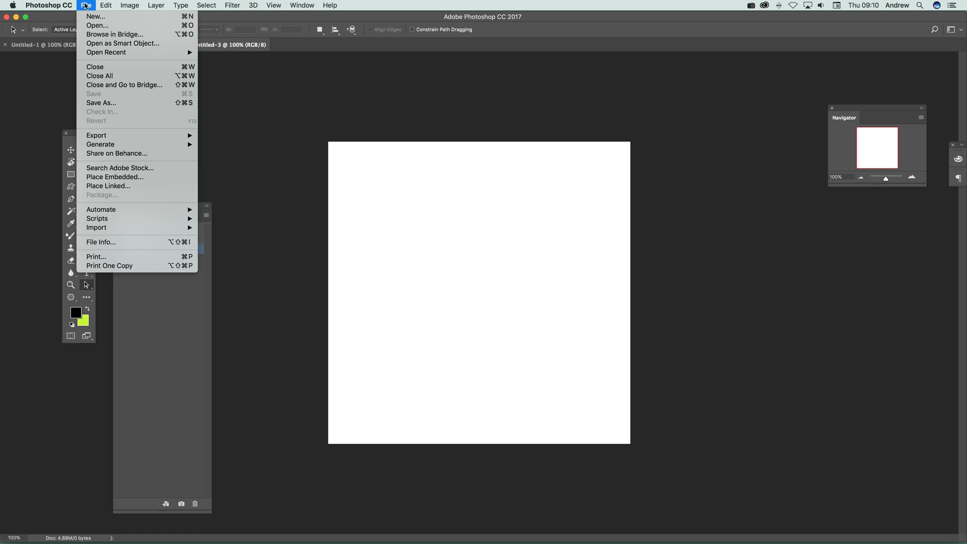
Start a new document and scroll through the Photo category's blank presets and free templates
left_click(95, 16)
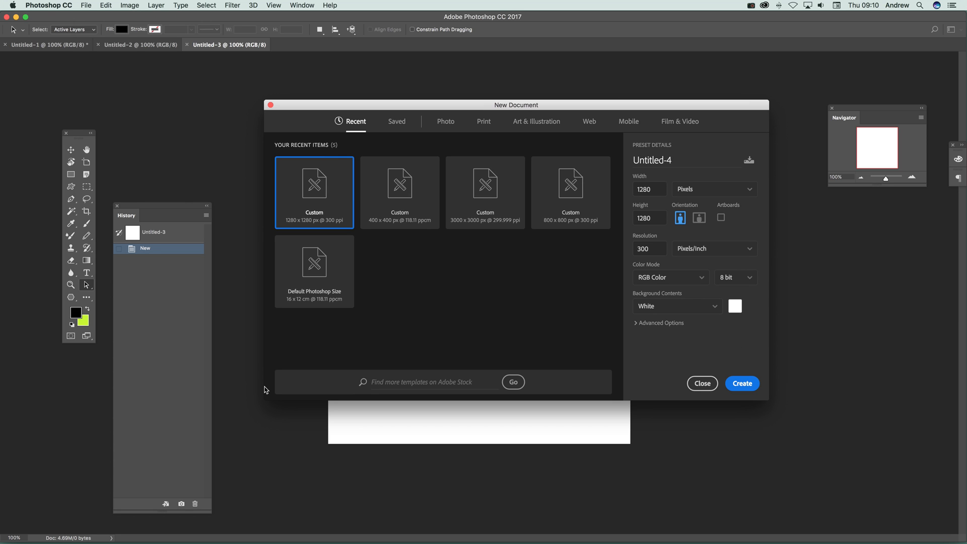
mouse_move(379, 182)
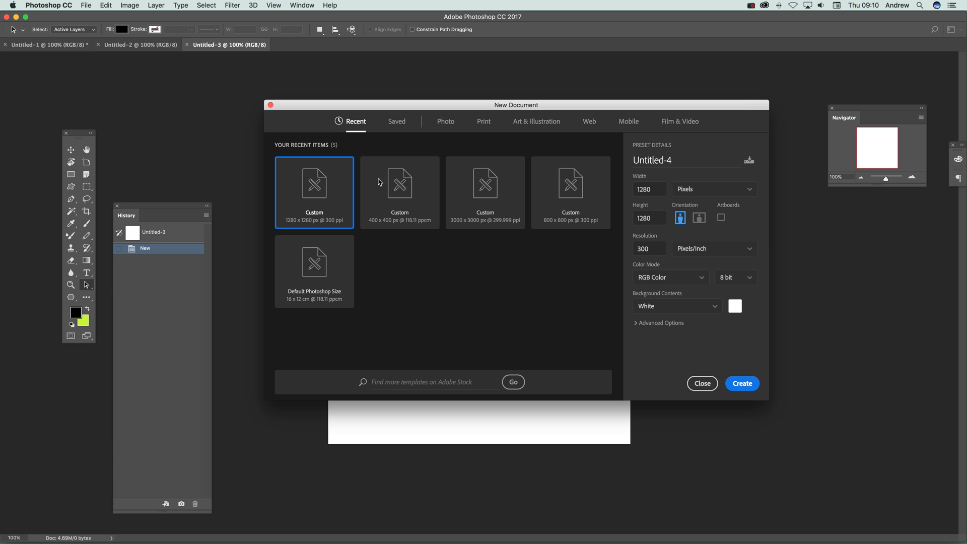
mouse_move(452, 127)
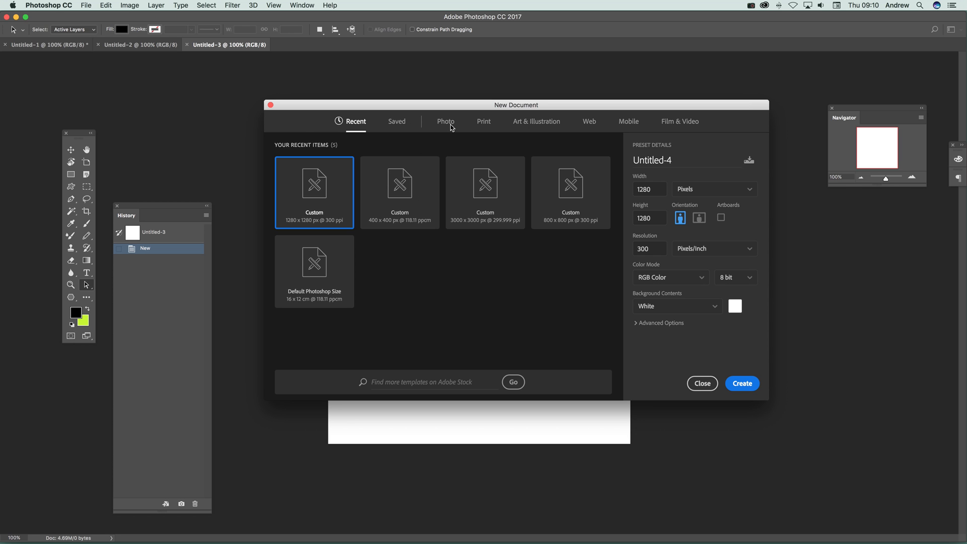
left_click(445, 121)
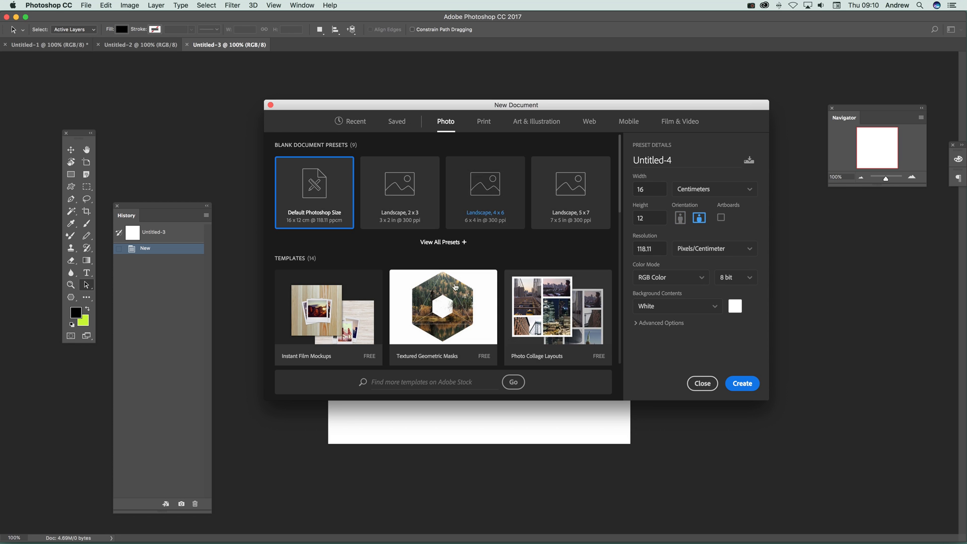
scroll("down", 3)
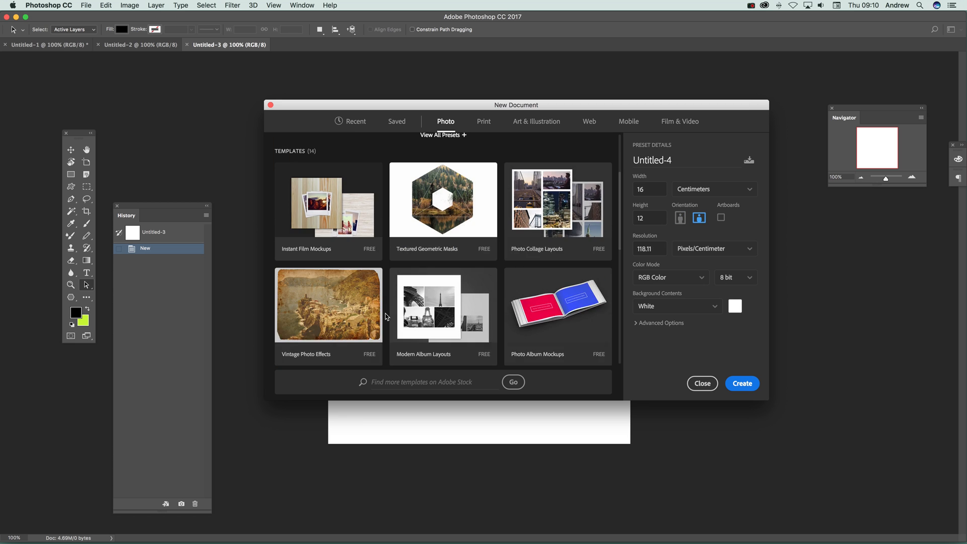
scroll("down", 3)
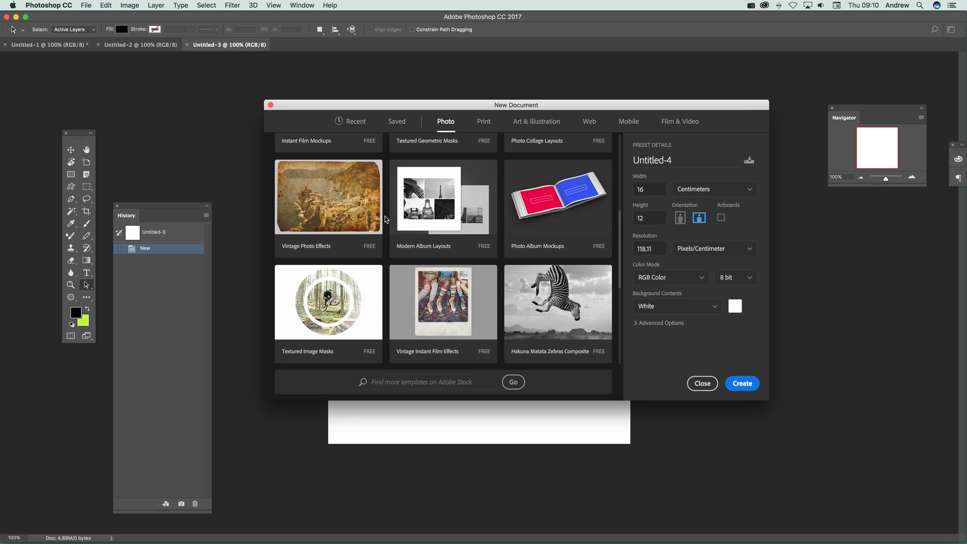
scroll("down", 3)
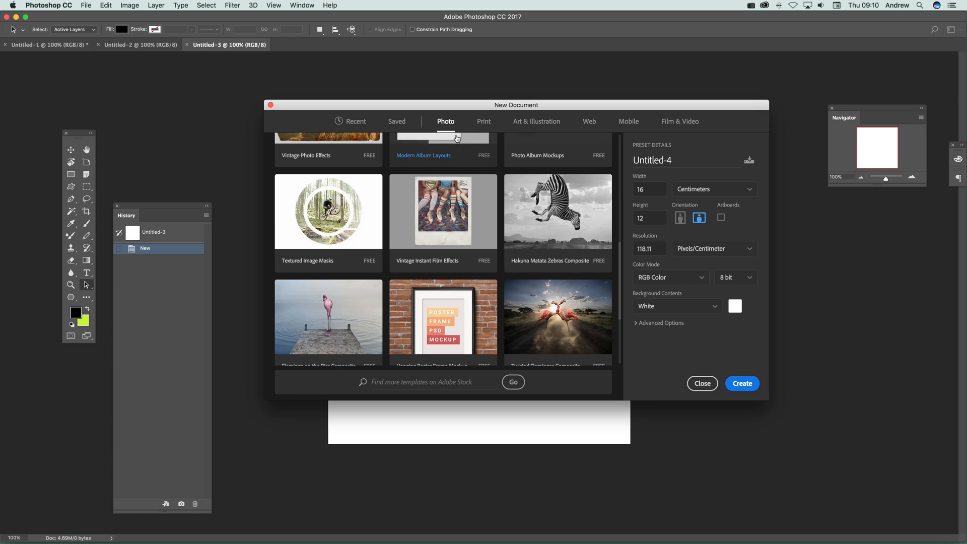
mouse_move(364, 267)
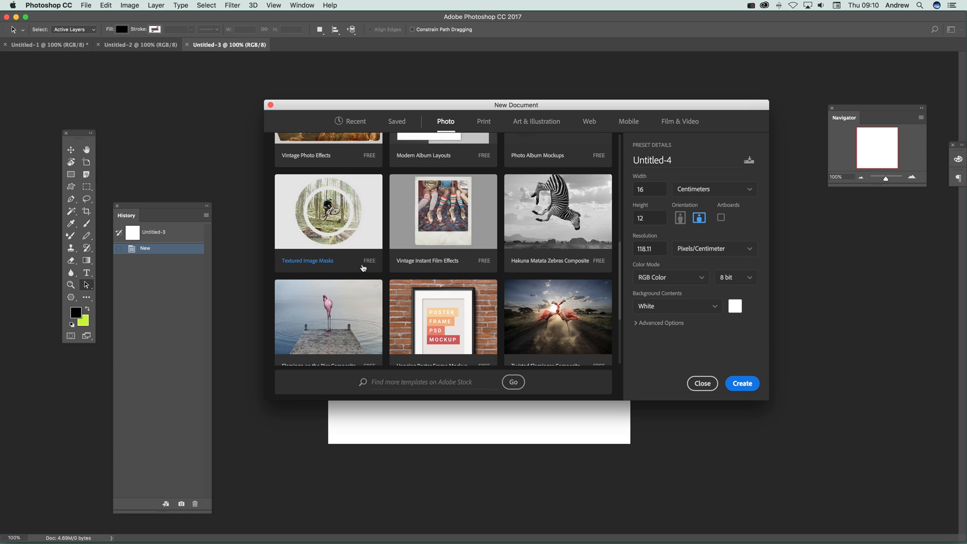
scroll("up", 3)
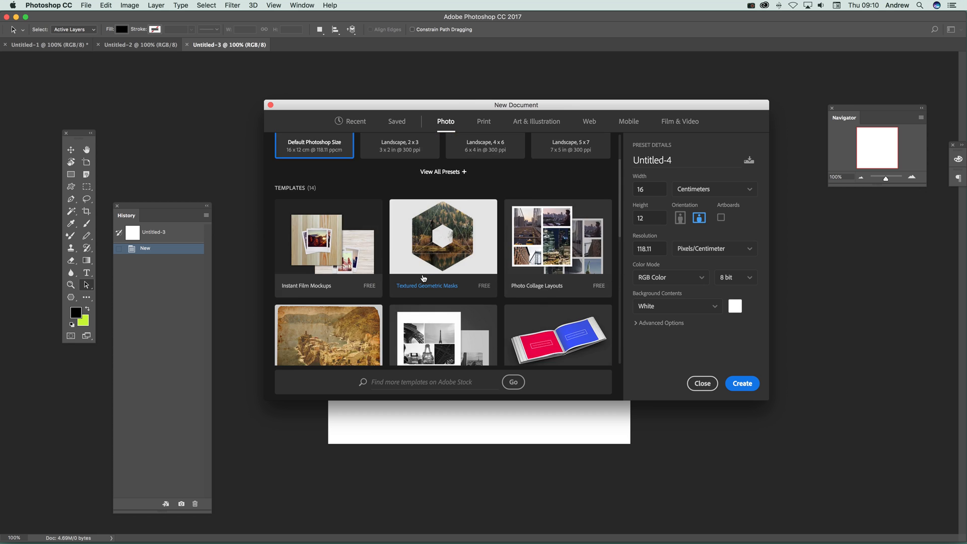
left_click(356, 121)
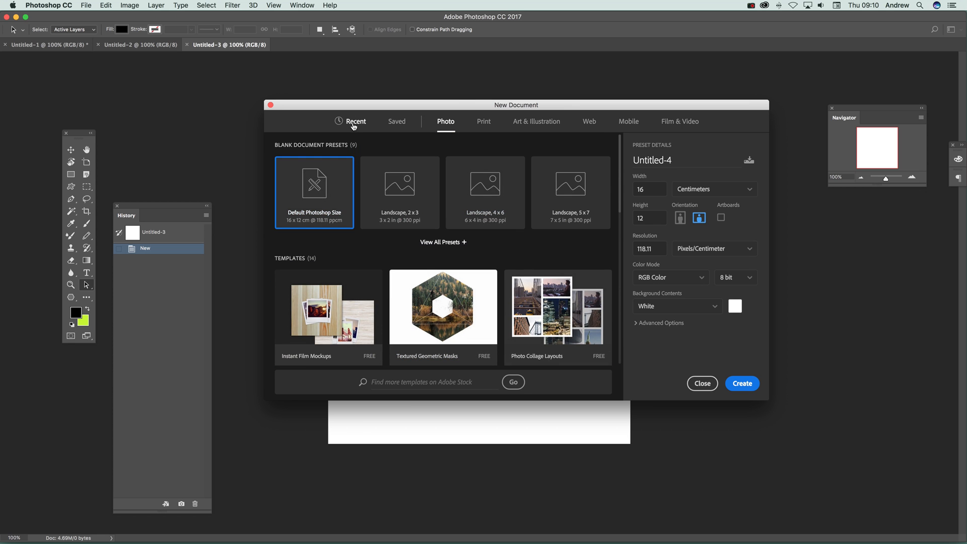
Browse the Film & Video presets, then return to Recent showing the 1280 × 1280 px custom preset
left_click(355, 121)
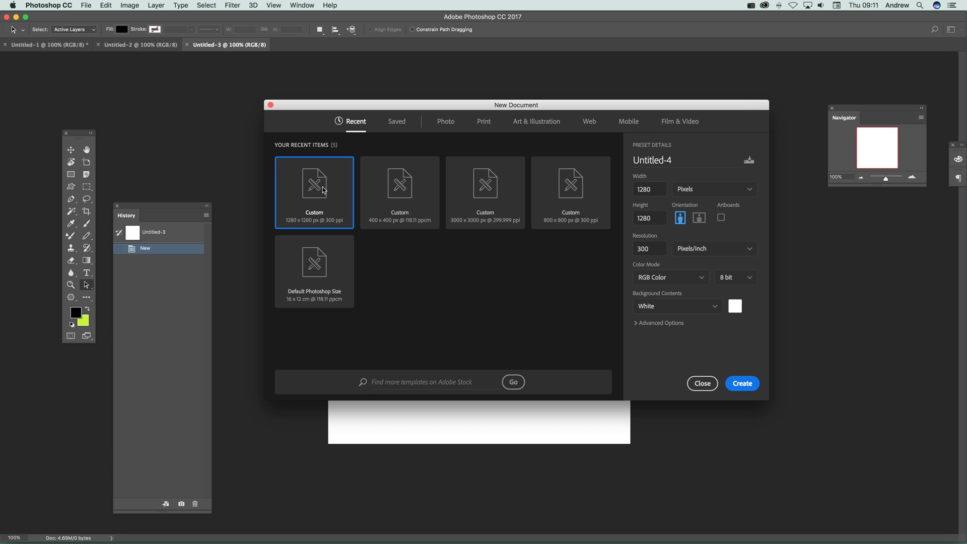
mouse_move(677, 132)
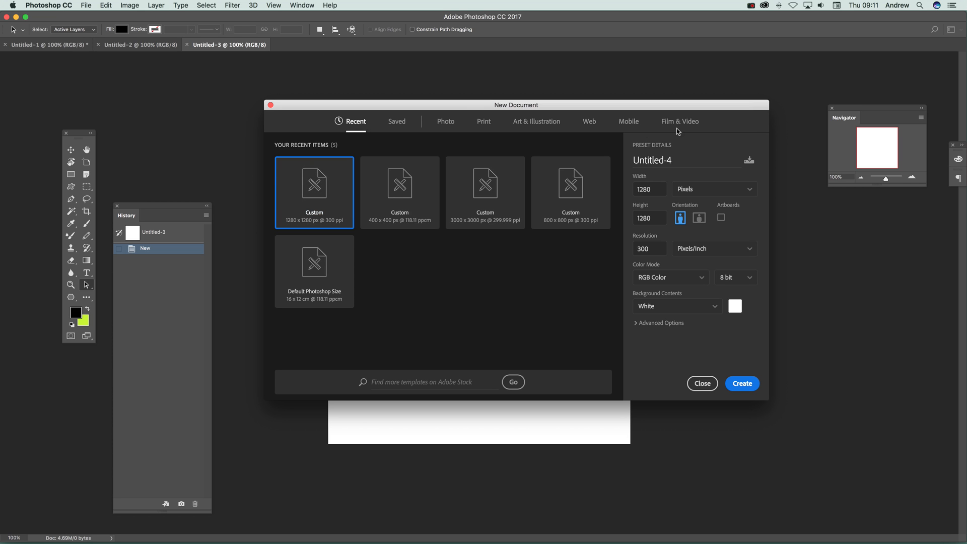
left_click(680, 120)
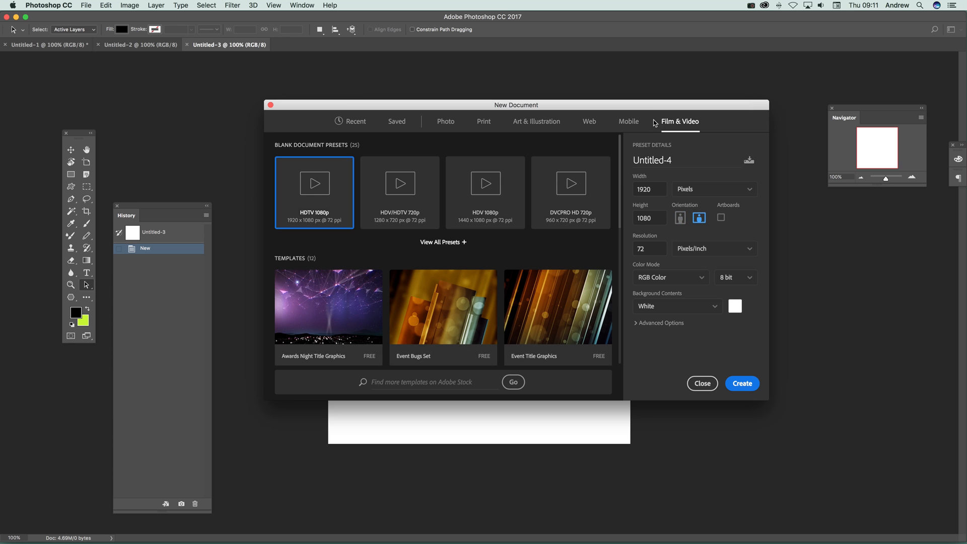
mouse_move(364, 143)
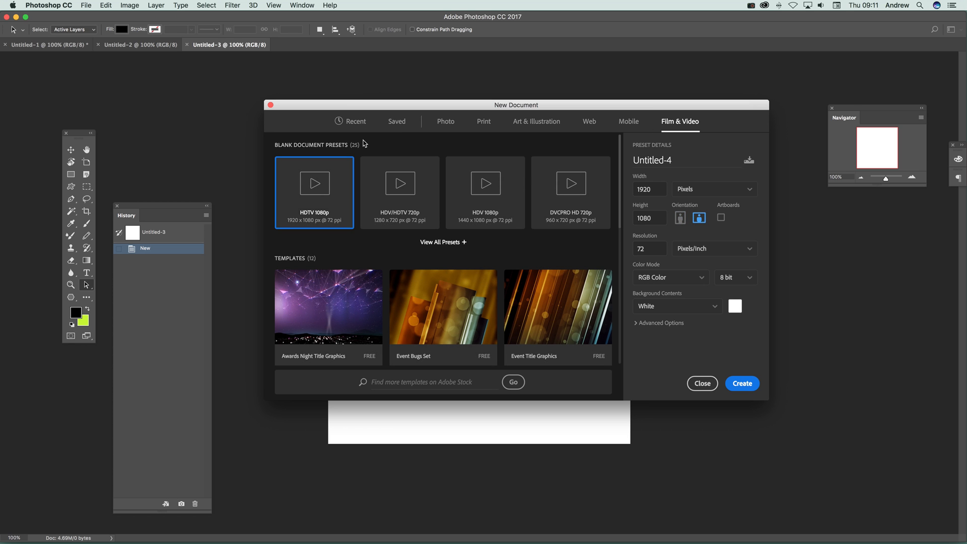
mouse_move(436, 217)
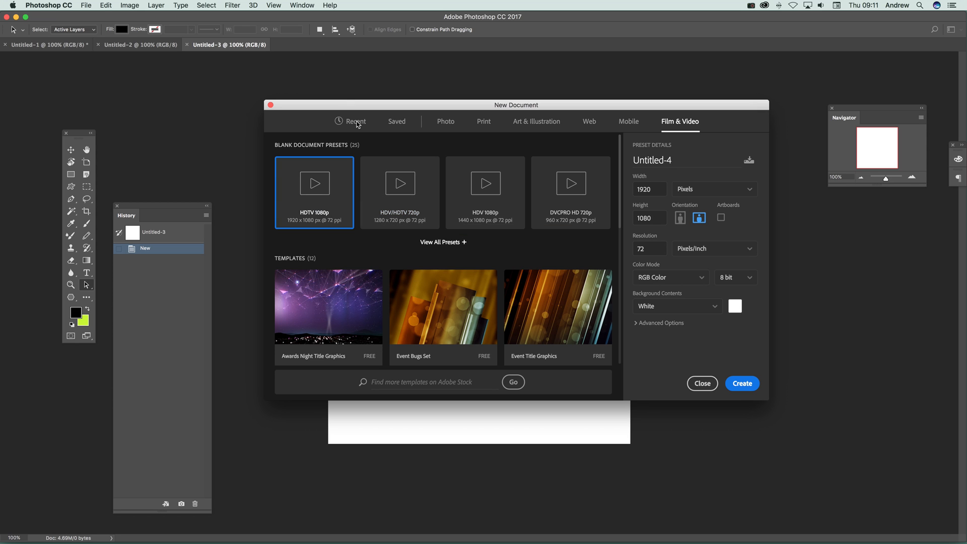
left_click(356, 122)
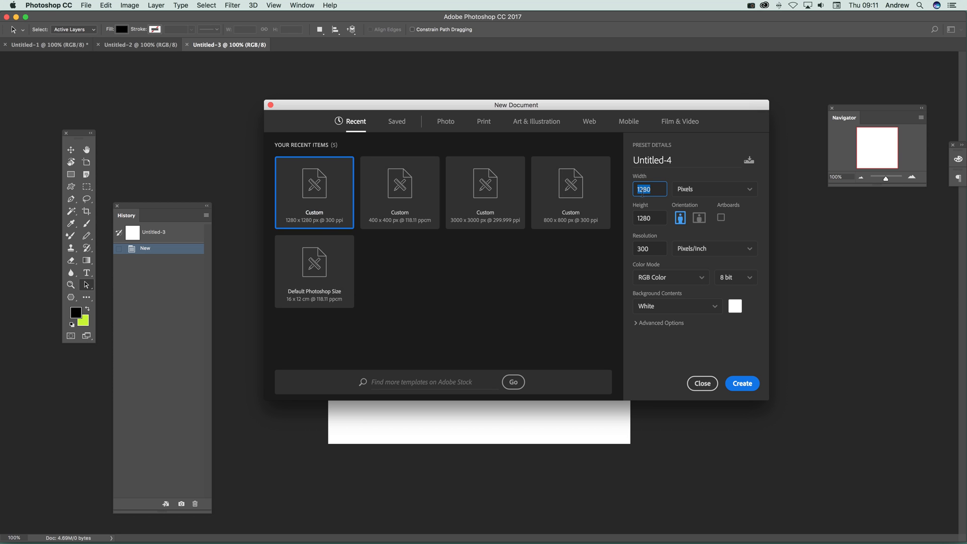
mouse_move(753, 268)
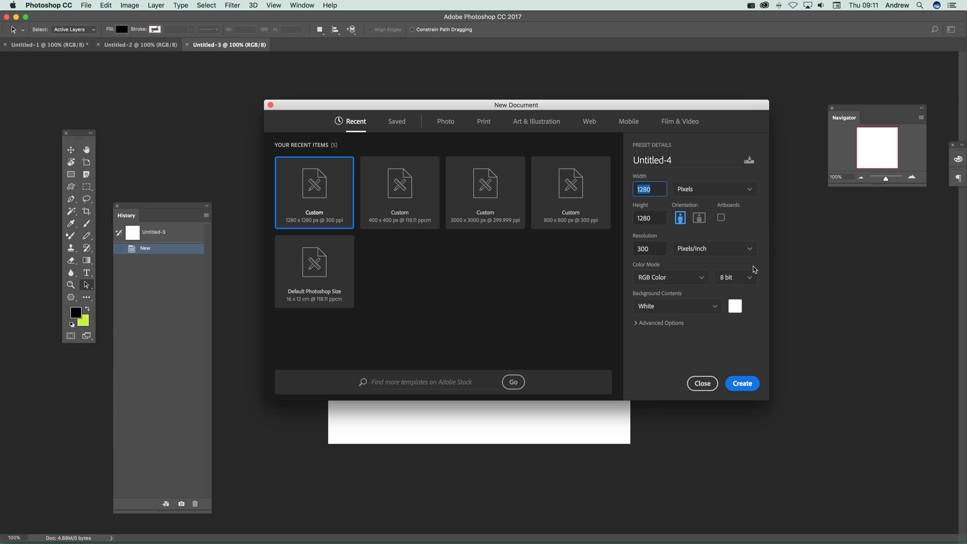
mouse_move(734, 308)
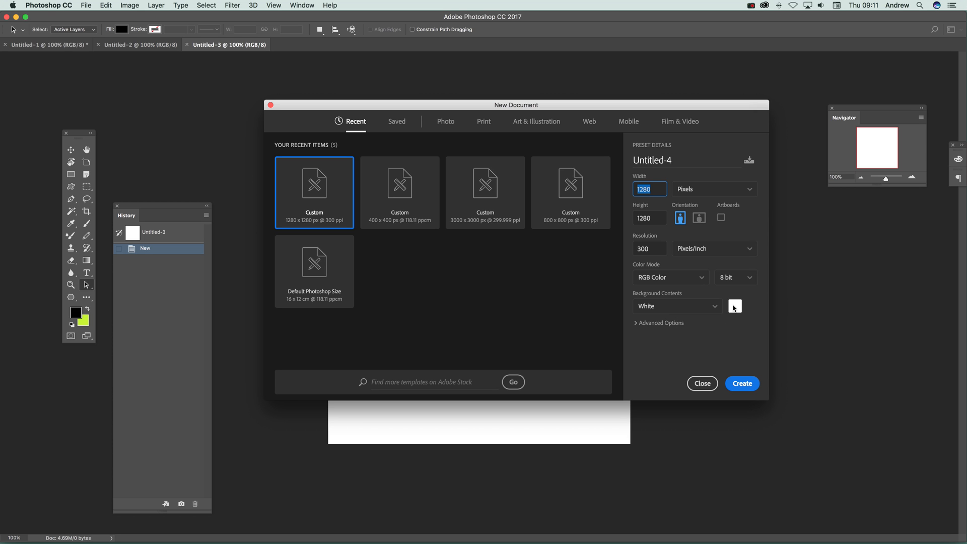
Create Untitled-4 at 1280 × 1280 px, 300 ppi, RGB 8 bit (after trying 16 bit), white background
left_click(668, 277)
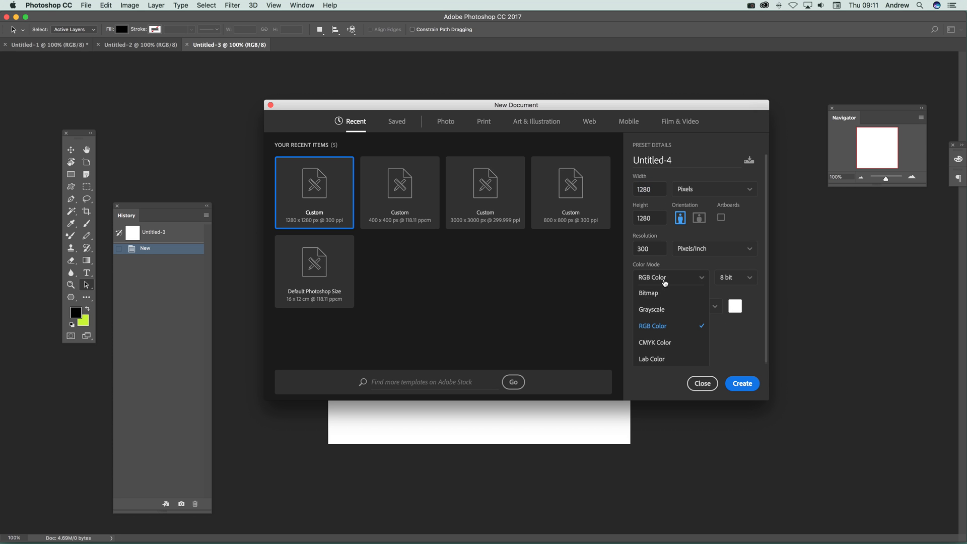
left_click(735, 277)
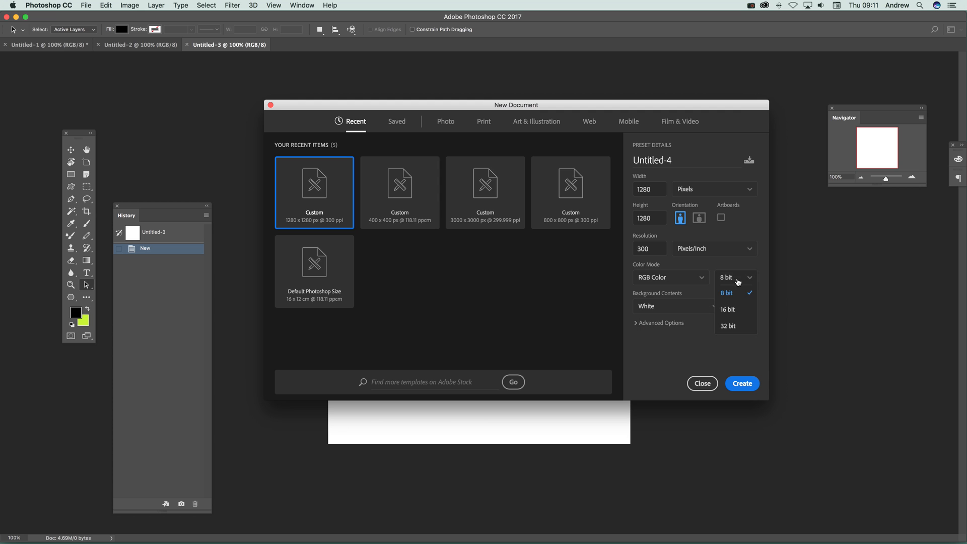
left_click(727, 309)
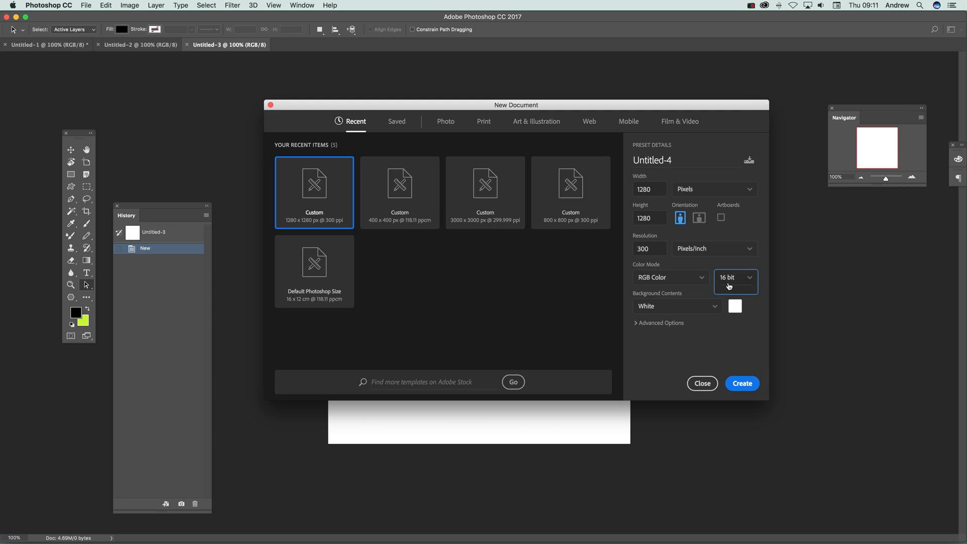
left_click(734, 277)
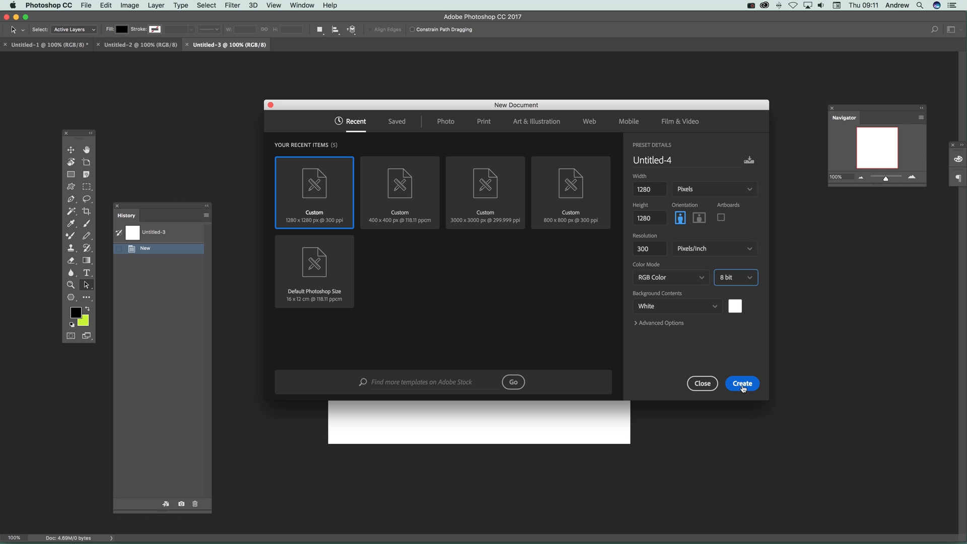
left_click(741, 383)
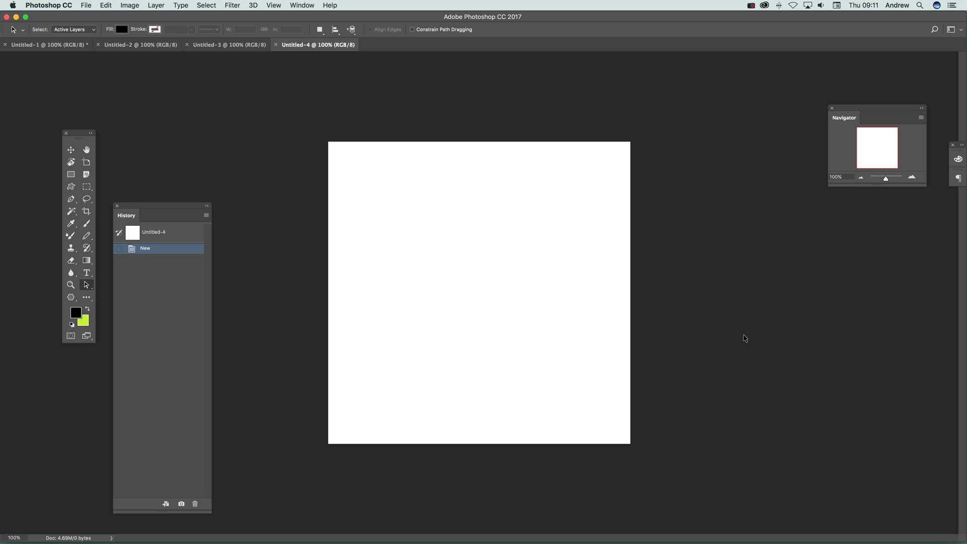
mouse_move(146, 4)
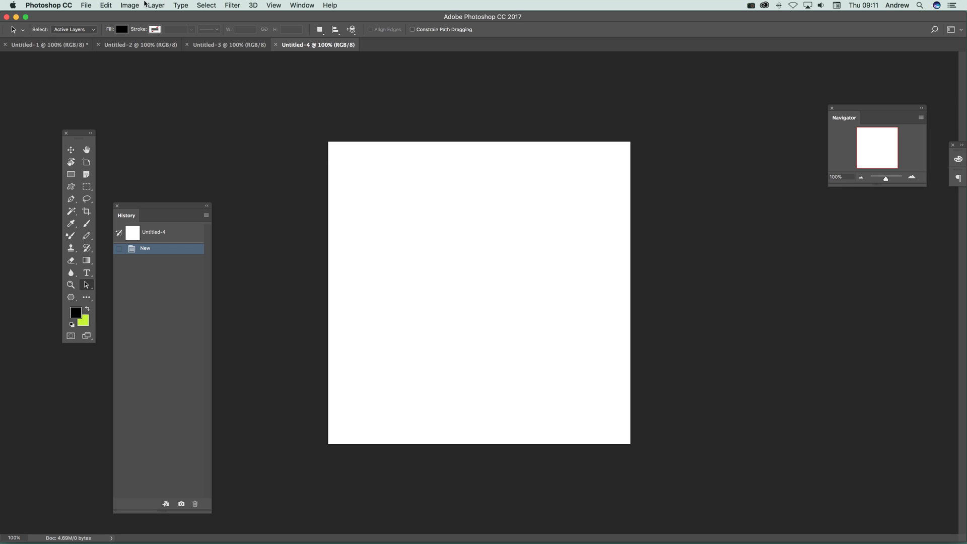
Enable Use Legacy "New Document" Interface in the General preferences
left_click(85, 5)
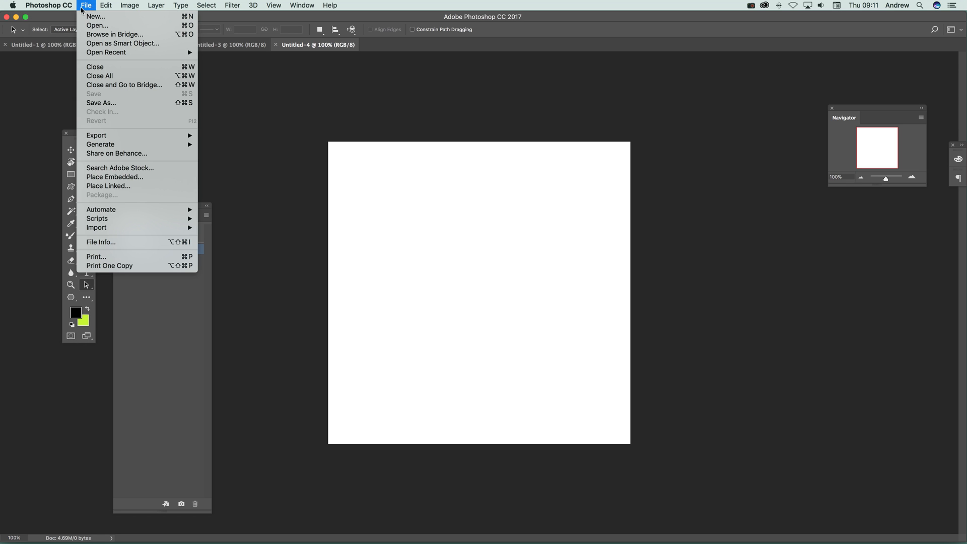
left_click(48, 5)
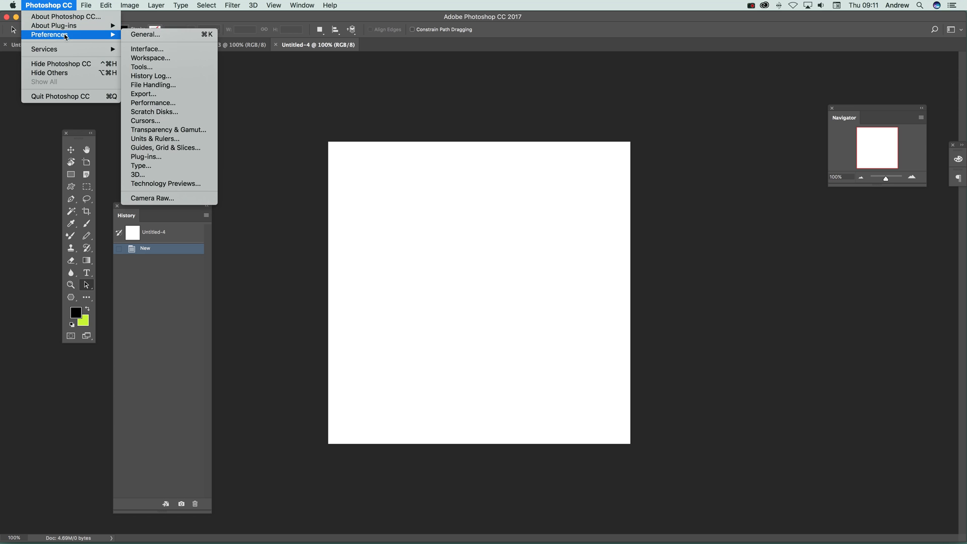
left_click(145, 34)
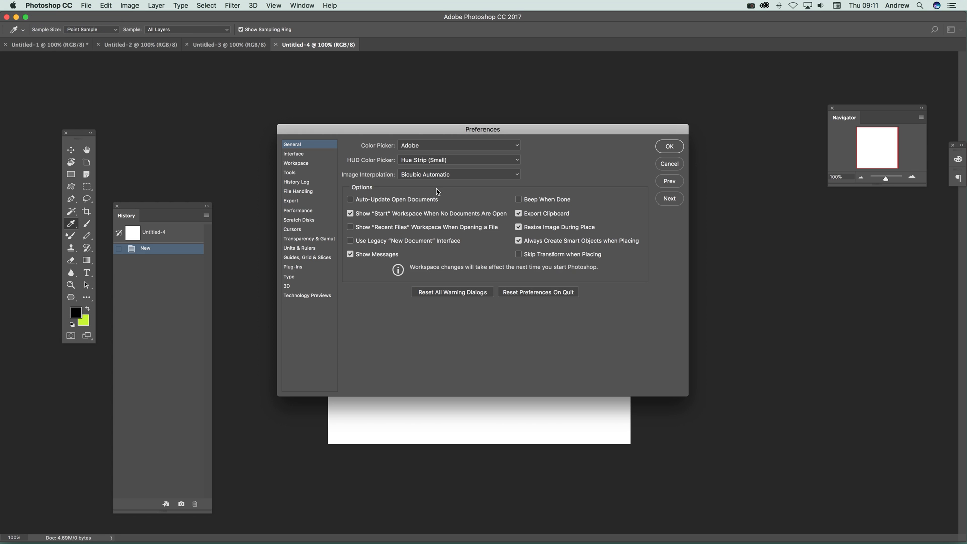
mouse_move(386, 254)
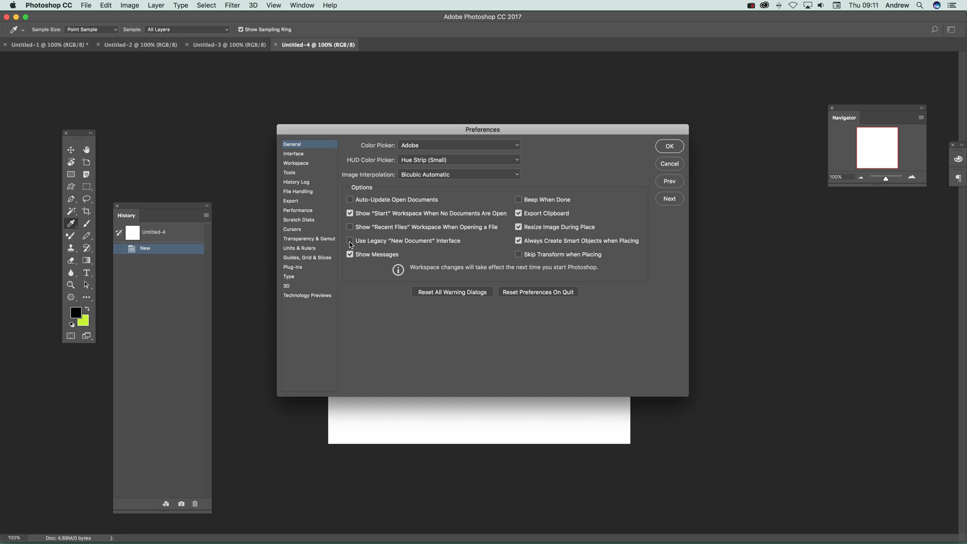
left_click(668, 146)
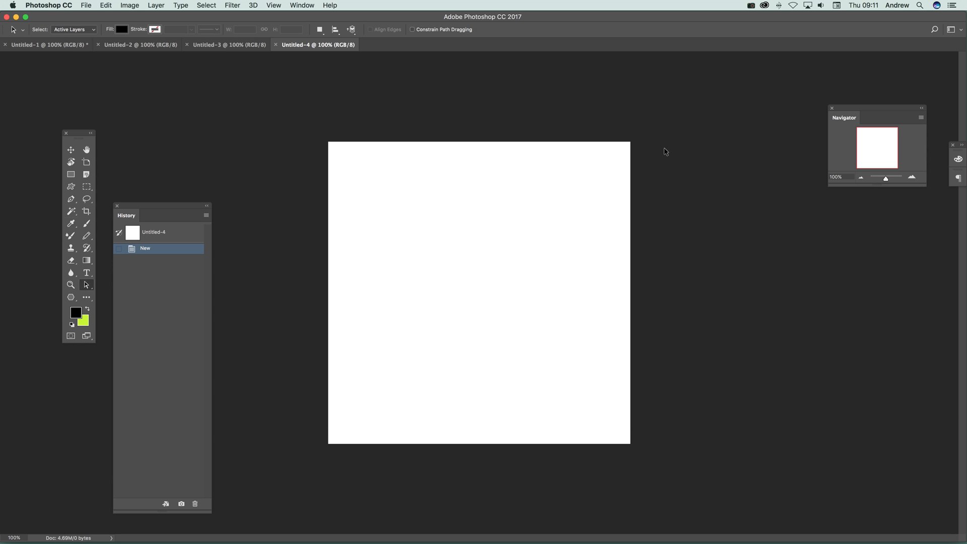
Create Untitled-5 via the legacy New dialog, keeping the Custom 1280 × 1280 px RGB 8-bit preset
left_click(86, 5)
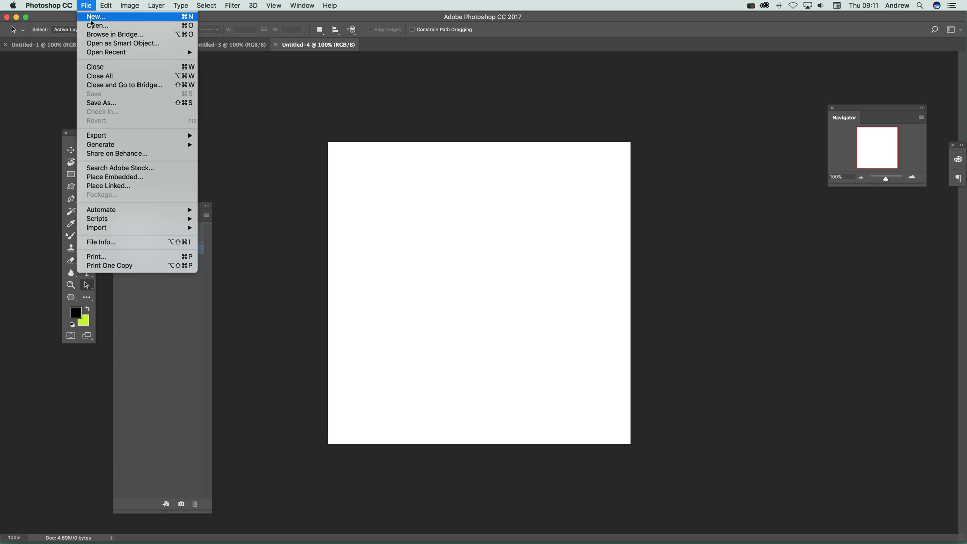
left_click(95, 16)
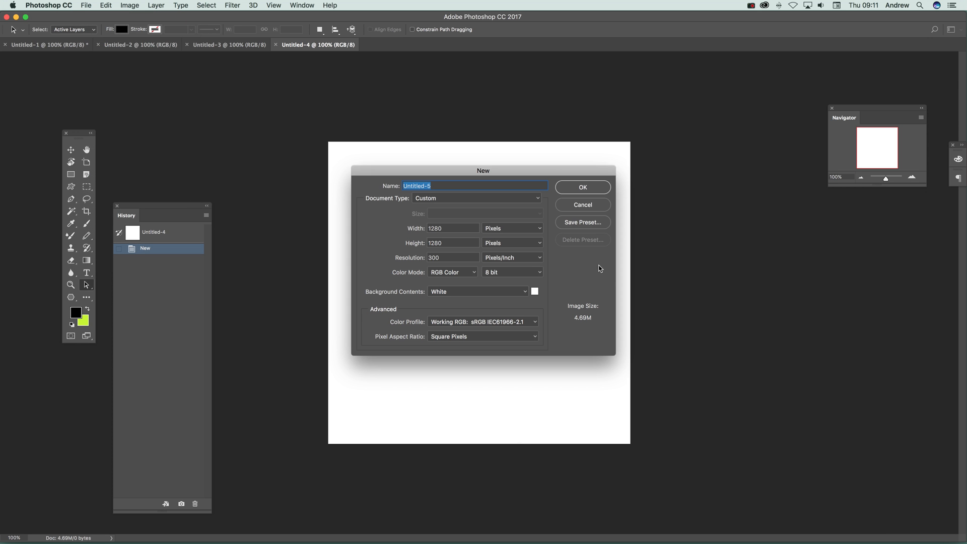
mouse_move(611, 282)
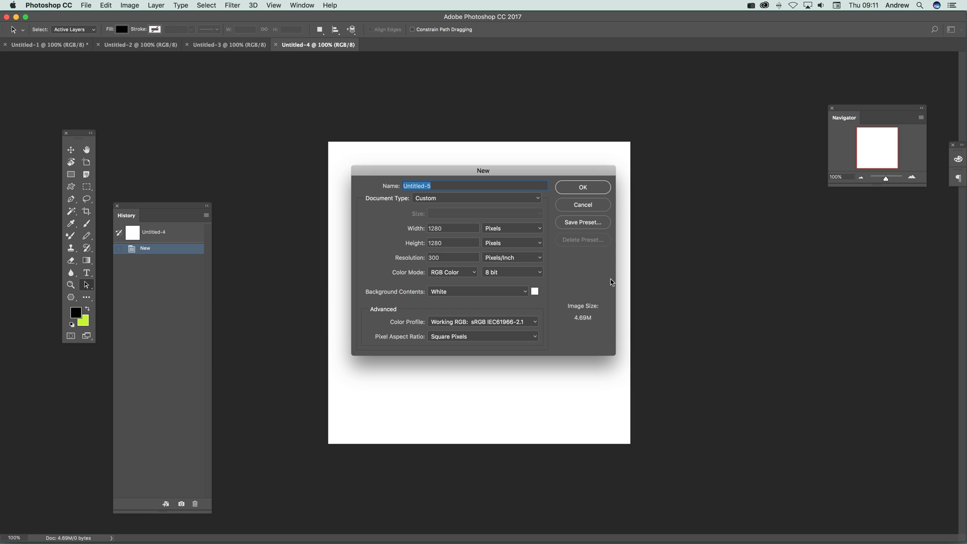
mouse_move(484, 249)
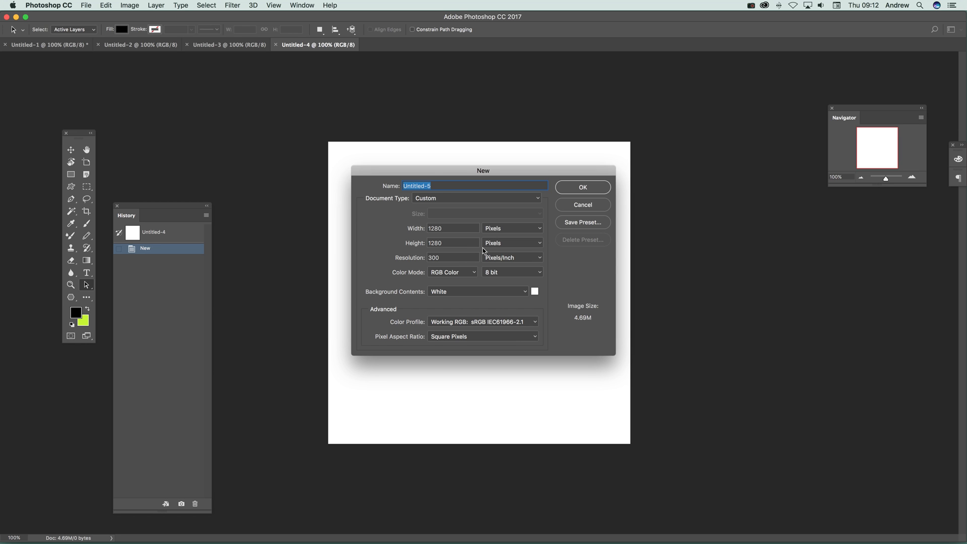
left_click(474, 198)
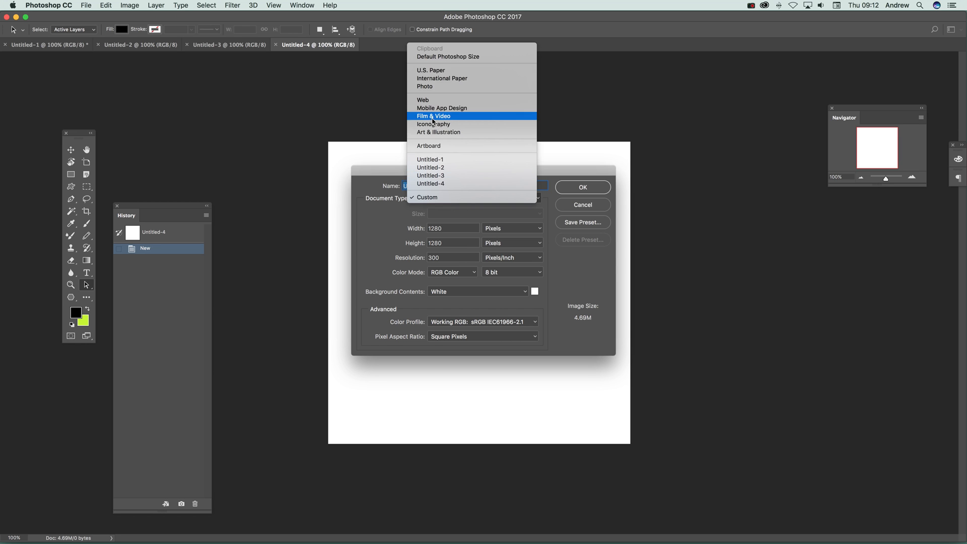
left_click(427, 197)
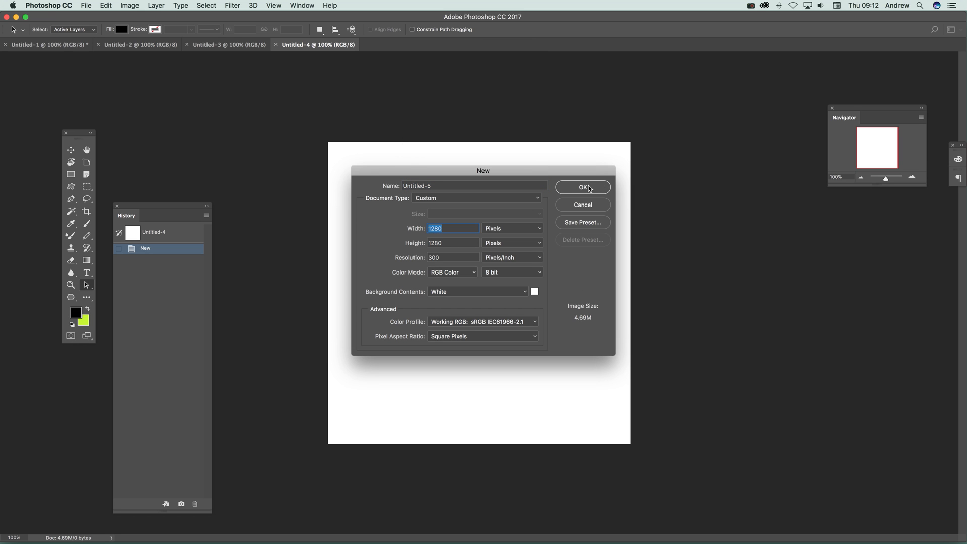
left_click(581, 187)
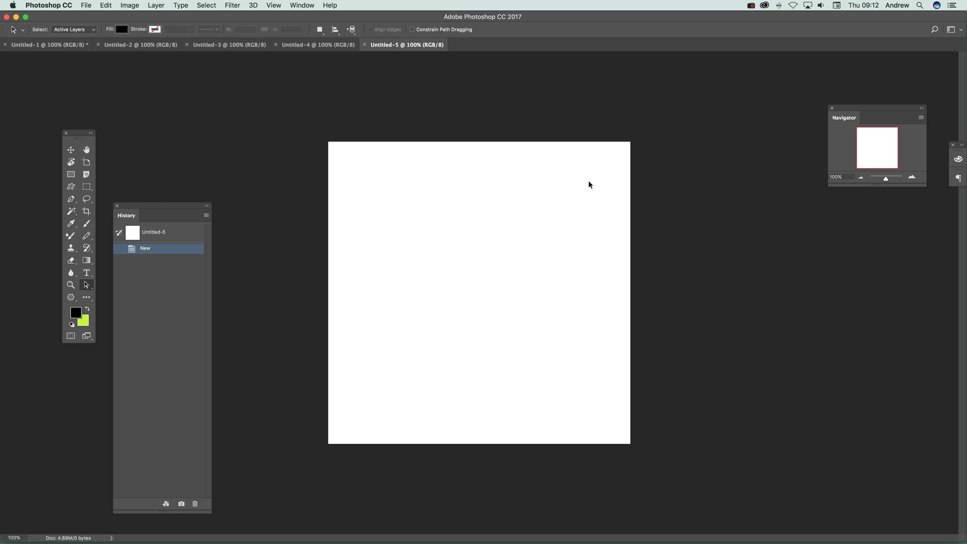
mouse_move(572, 186)
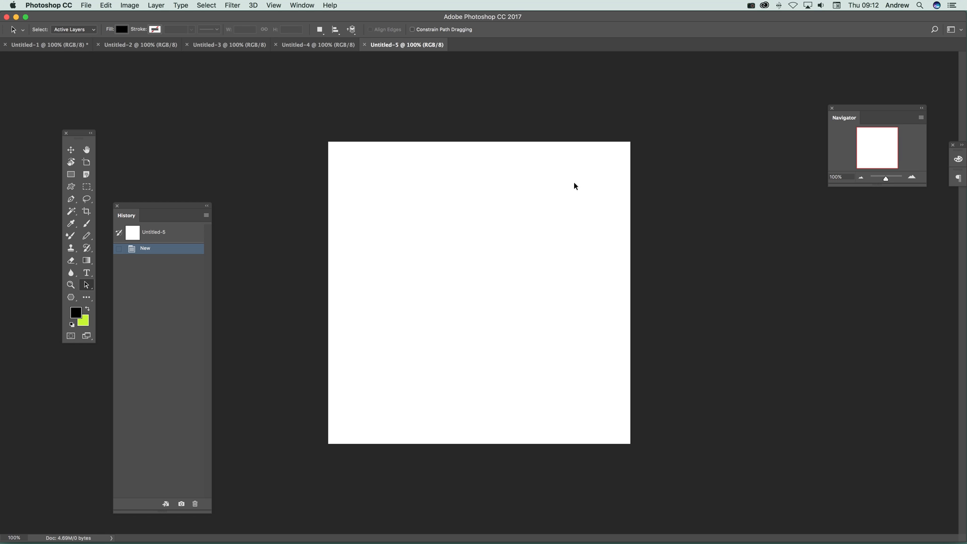